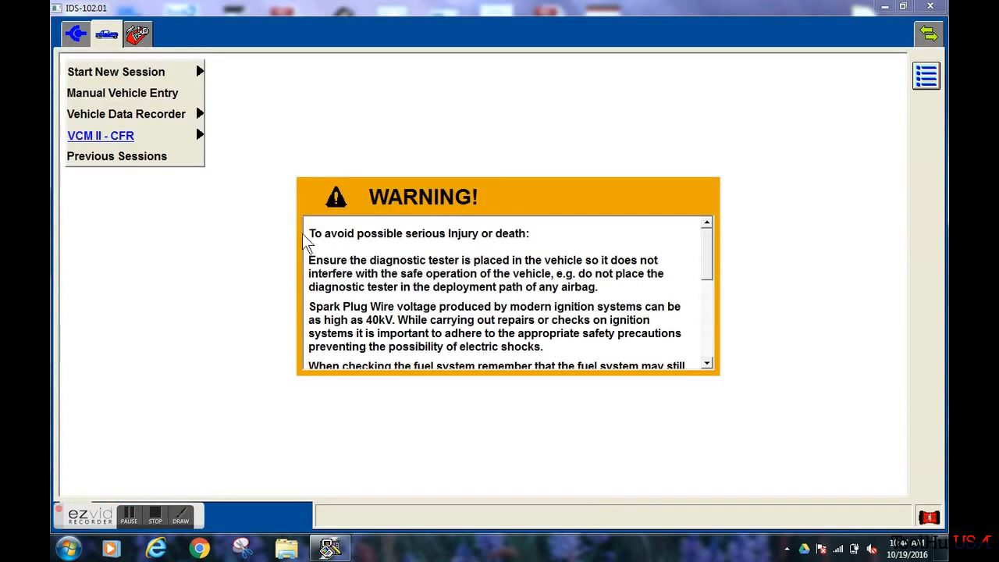
Start a new diagnostic session and let IDS establish communication with the PCM.
{"action": "left_click", "coordinate": [116, 72]}
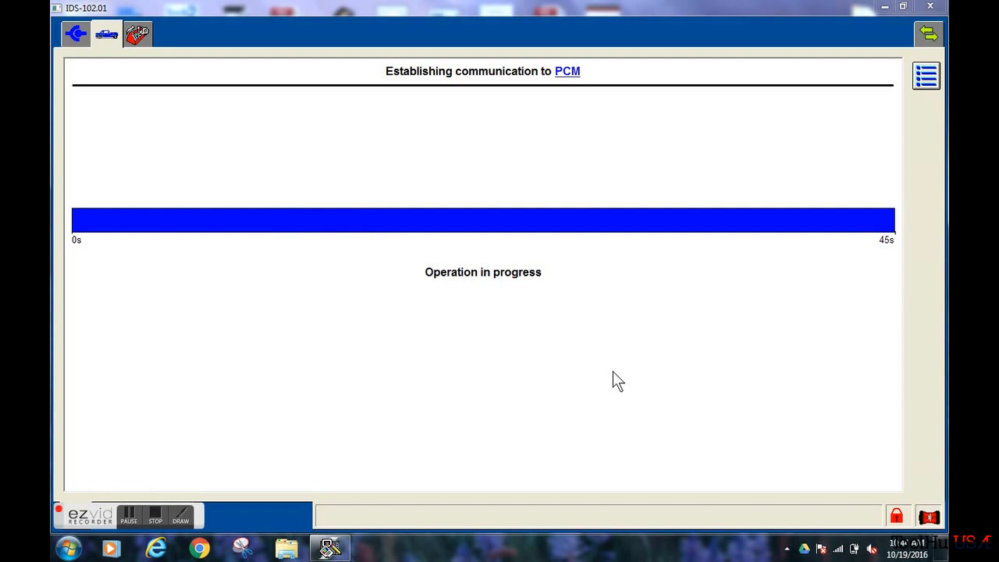
{"action": "mouse_move", "coordinate": [615, 373]}
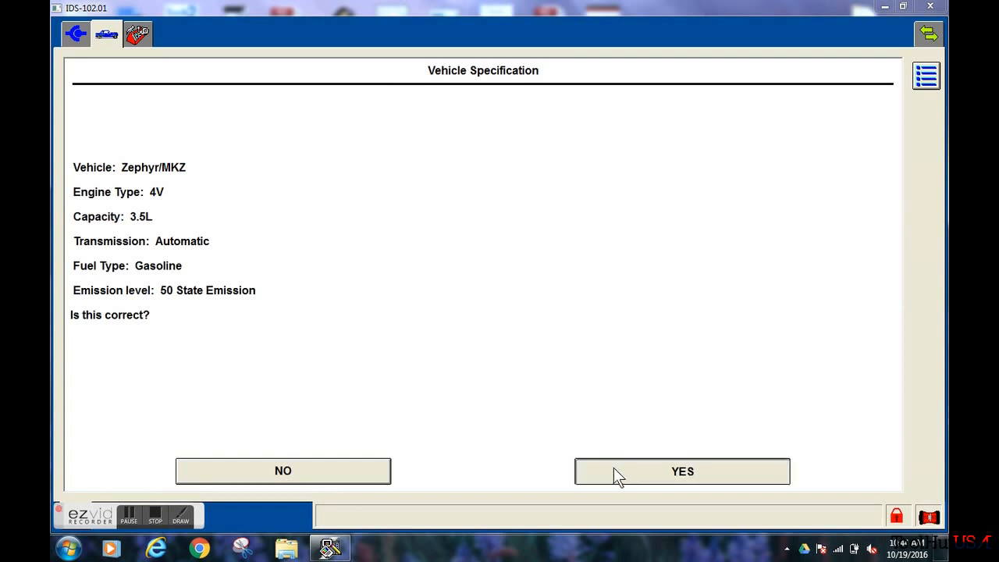
Confirm the Zephyr/MKZ specification and continue past the network test to the VIN and odometer details.
{"action": "left_click", "coordinate": [680, 471]}
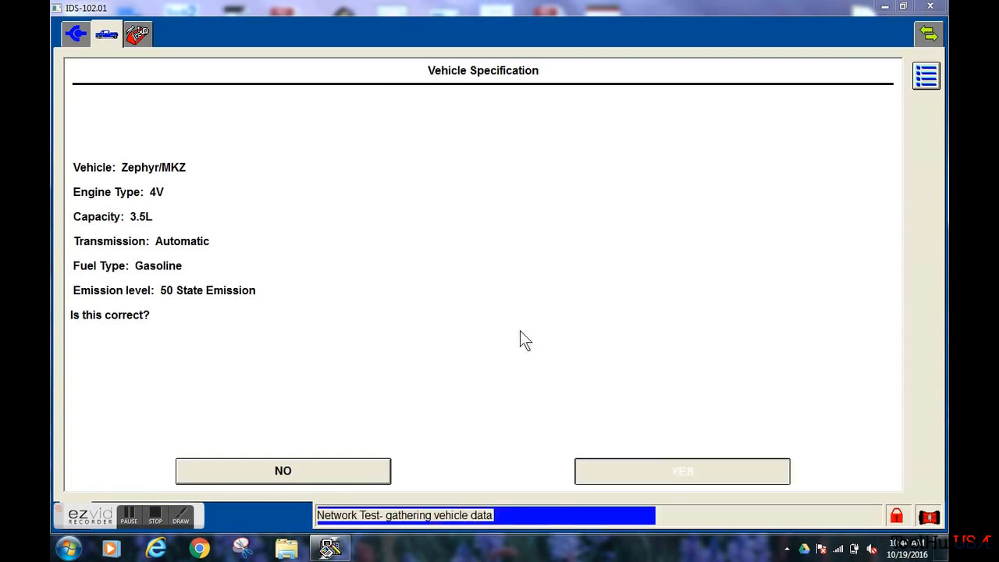
{"action": "mouse_move", "coordinate": [481, 310]}
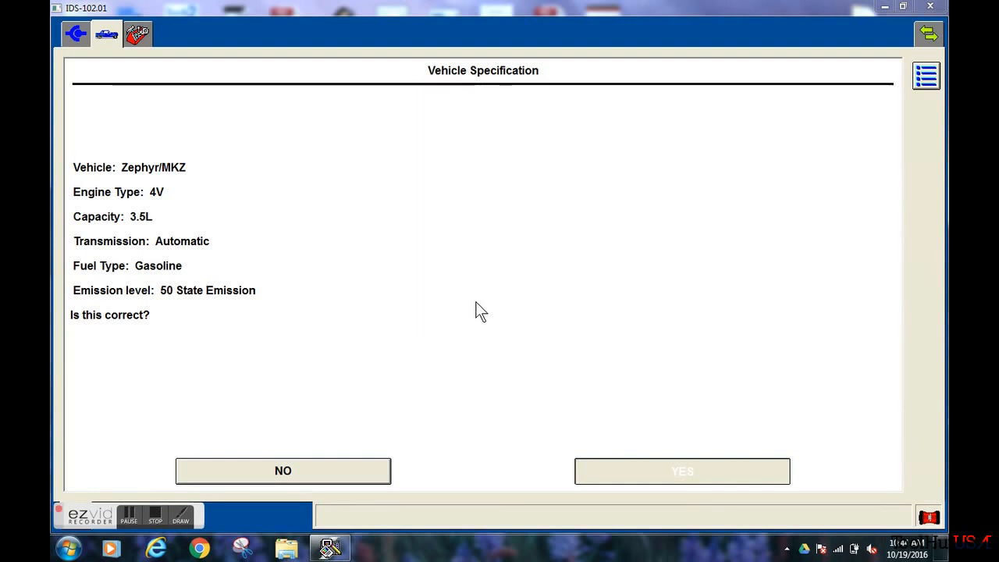
{"action": "left_click", "coordinate": [681, 472]}
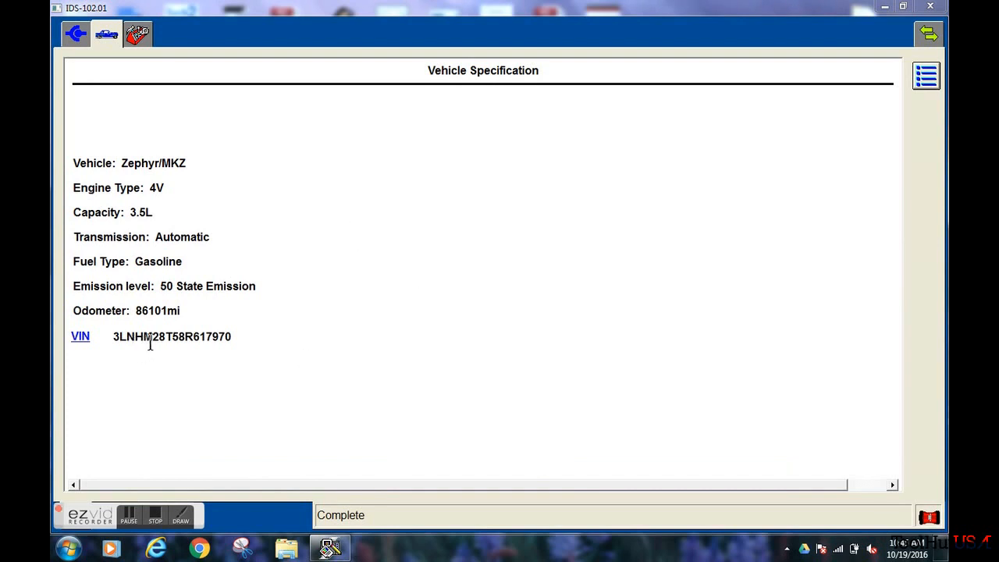
{"action": "mouse_move", "coordinate": [197, 327]}
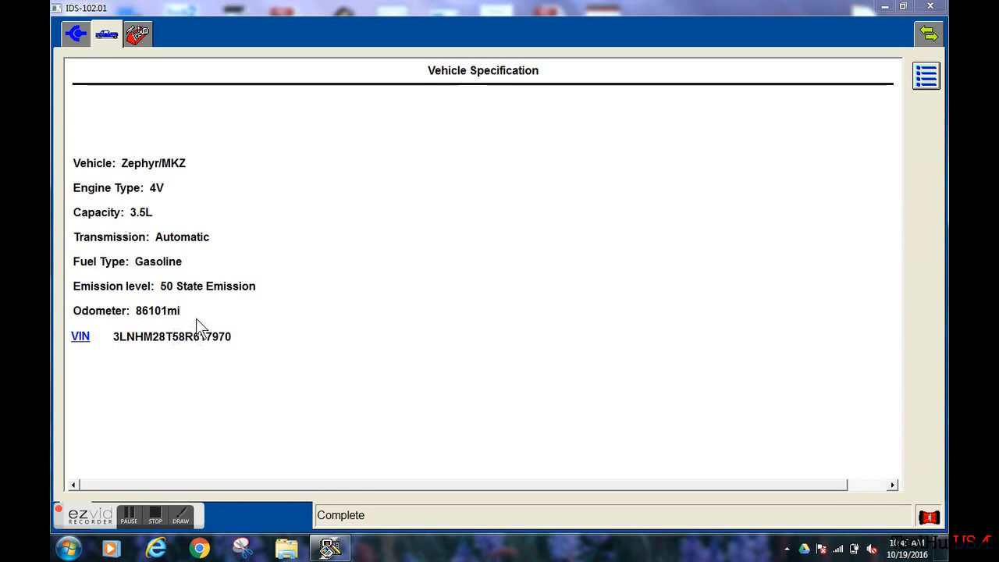
Start a Programmable Module Installation for the PCM from the Toolbox, triggering the reprogramming data download.
{"action": "left_click", "coordinate": [137, 35]}
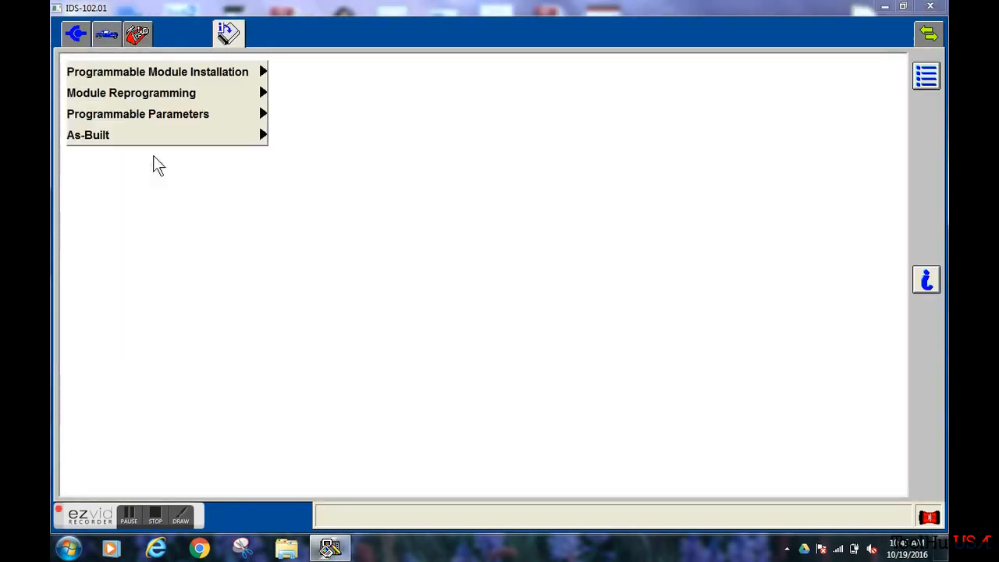
{"action": "left_click", "coordinate": [158, 72]}
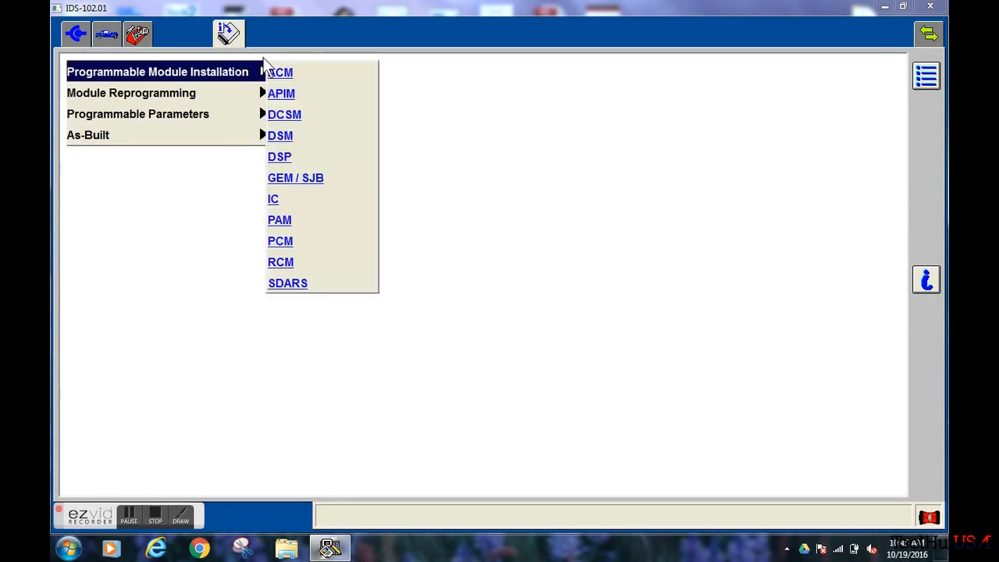
{"action": "left_click", "coordinate": [279, 241]}
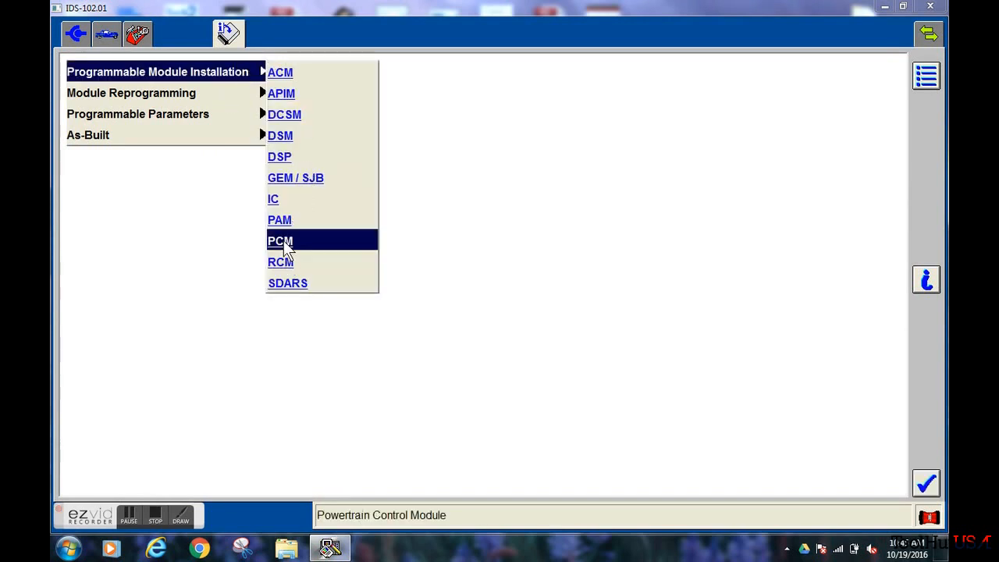
{"action": "left_click", "coordinate": [279, 240]}
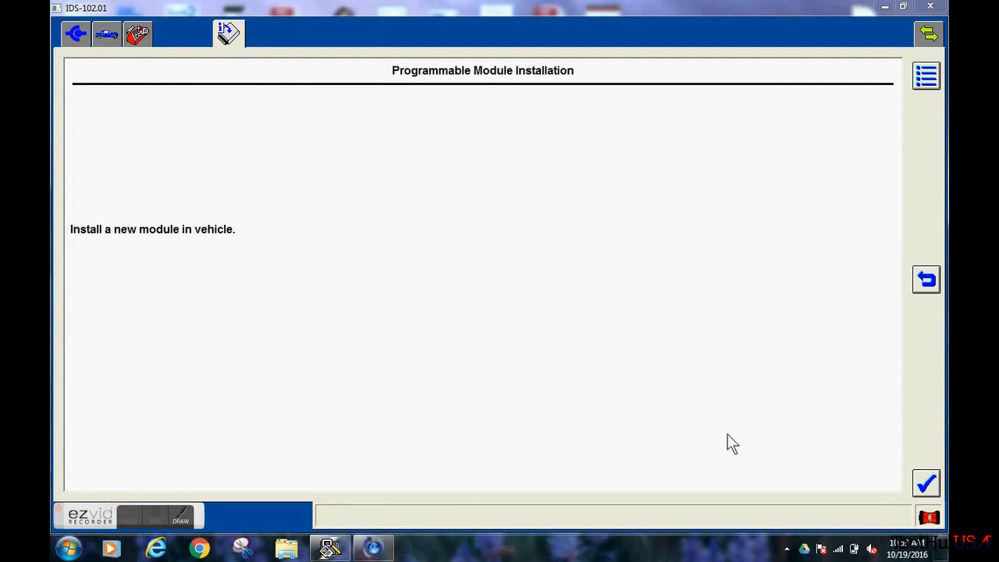
{"action": "left_click", "coordinate": [926, 482]}
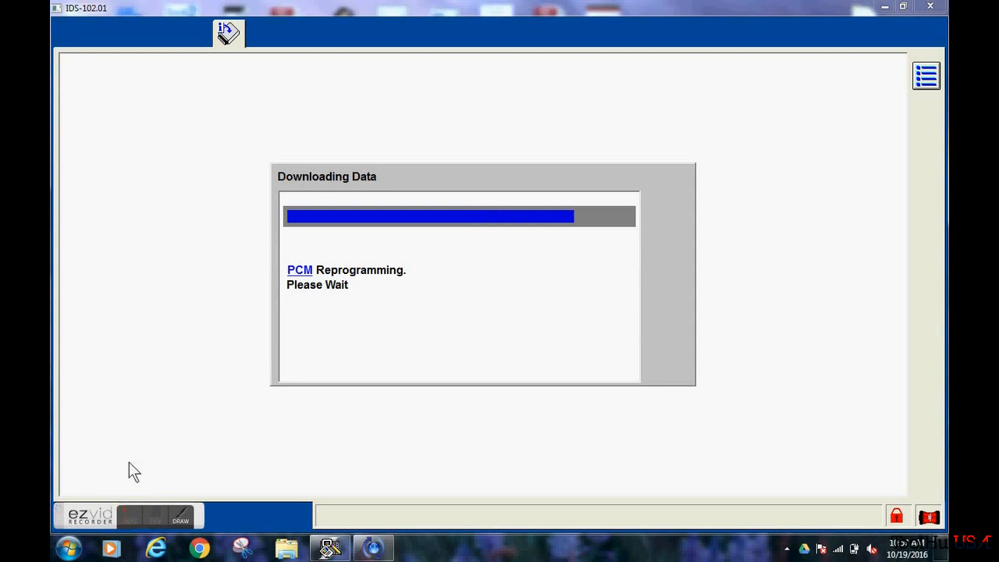
{"action": "mouse_move", "coordinate": [131, 403]}
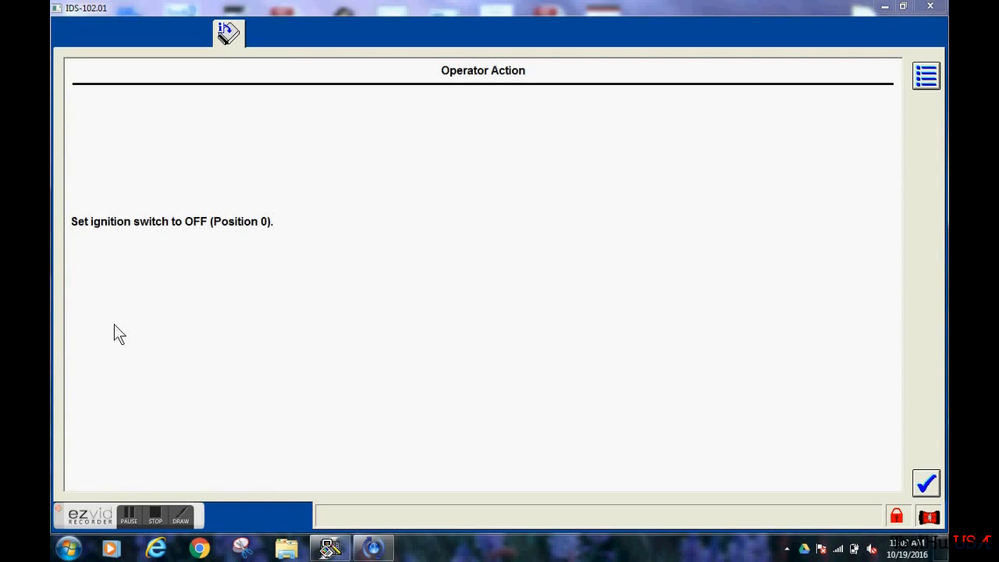
Acknowledge the ignition-off, engine-start and ignition-off operator prompts after the PCM install.
{"action": "left_click", "coordinate": [925, 482]}
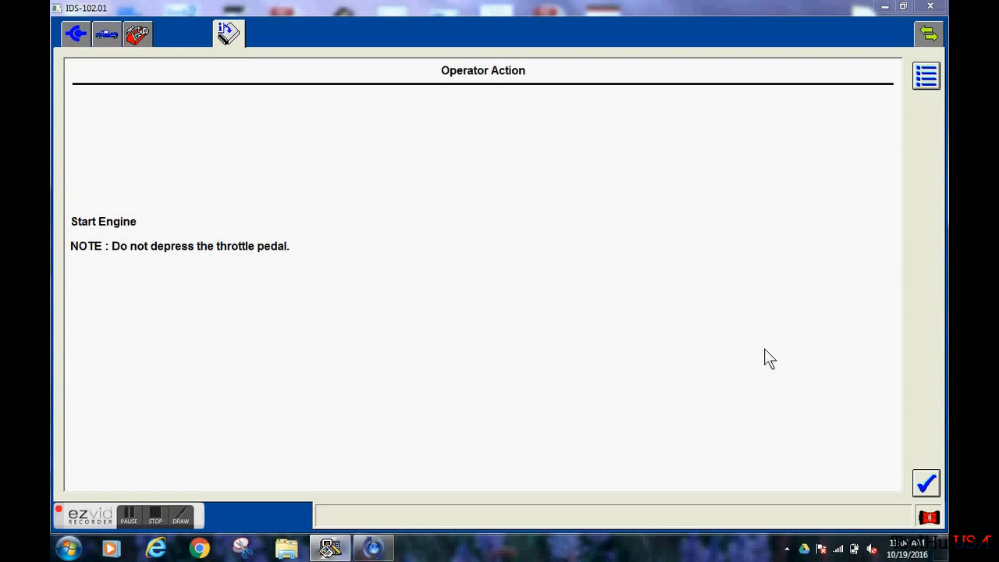
{"action": "left_click", "coordinate": [925, 482]}
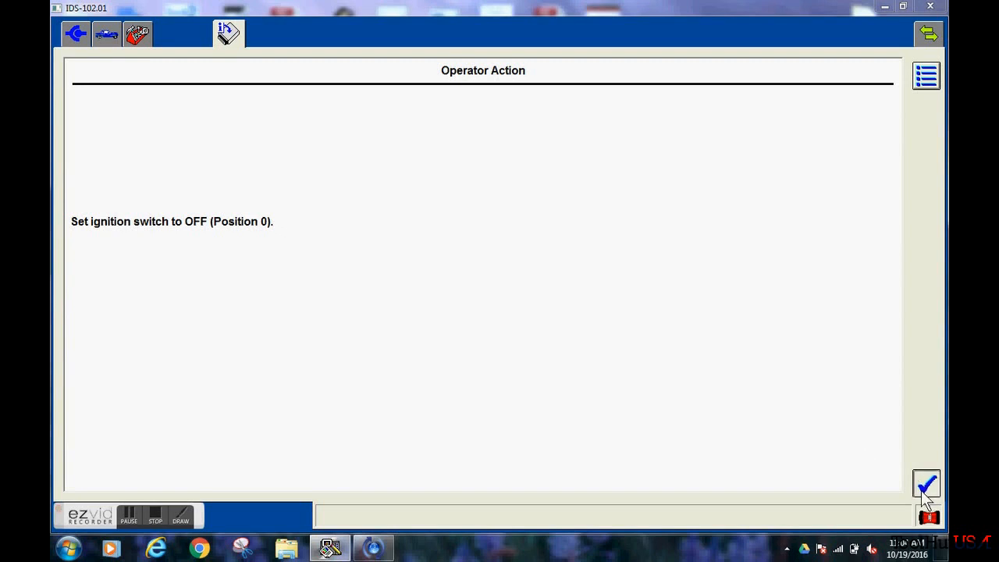
{"action": "left_click", "coordinate": [927, 484]}
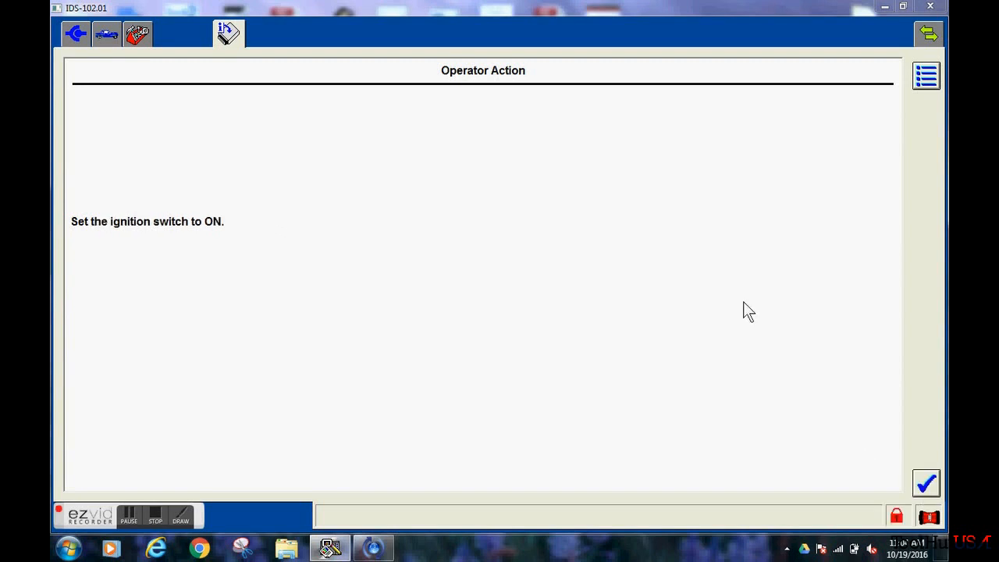
{"action": "mouse_move", "coordinate": [813, 346]}
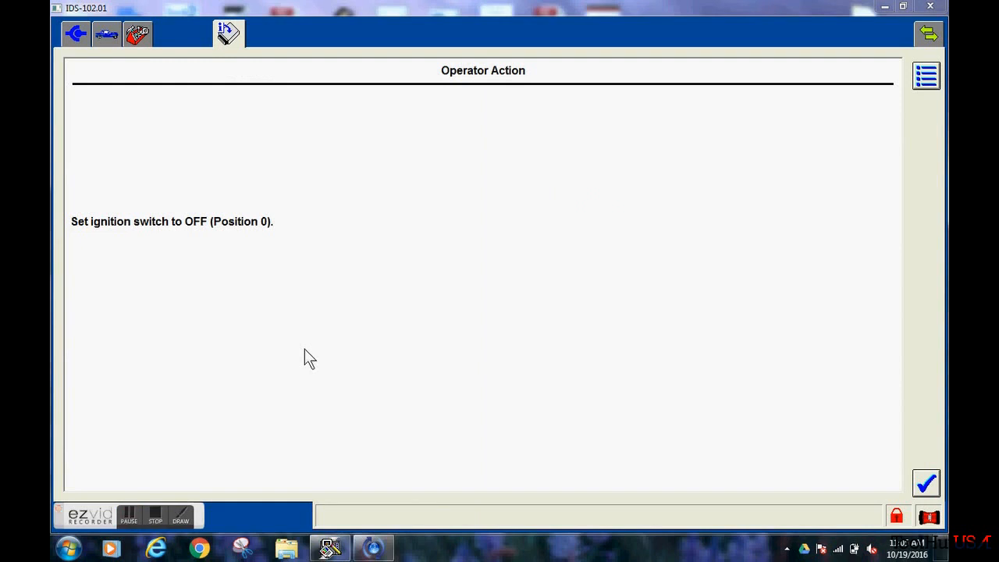
{"action": "mouse_move", "coordinate": [906, 496]}
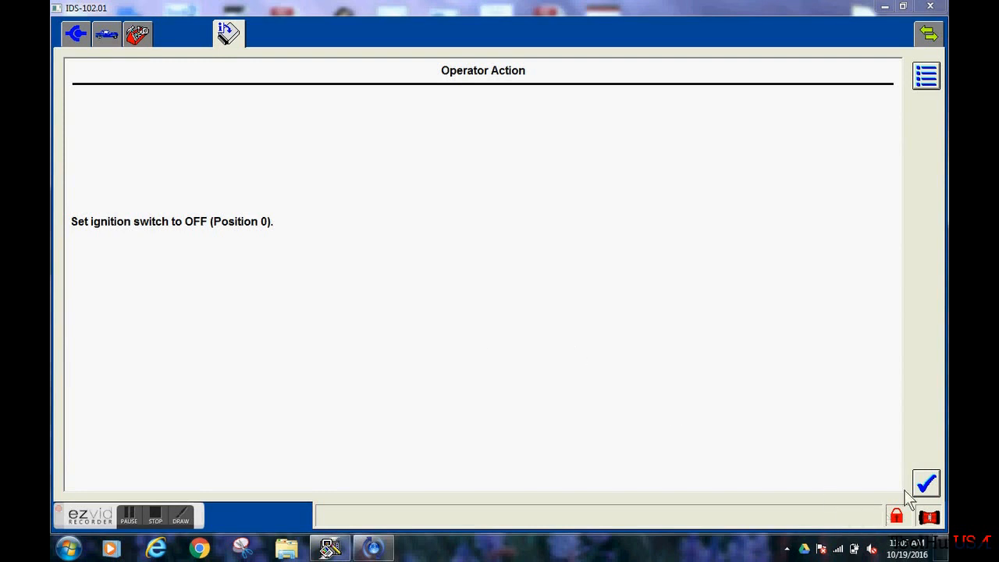
{"action": "left_click", "coordinate": [925, 483]}
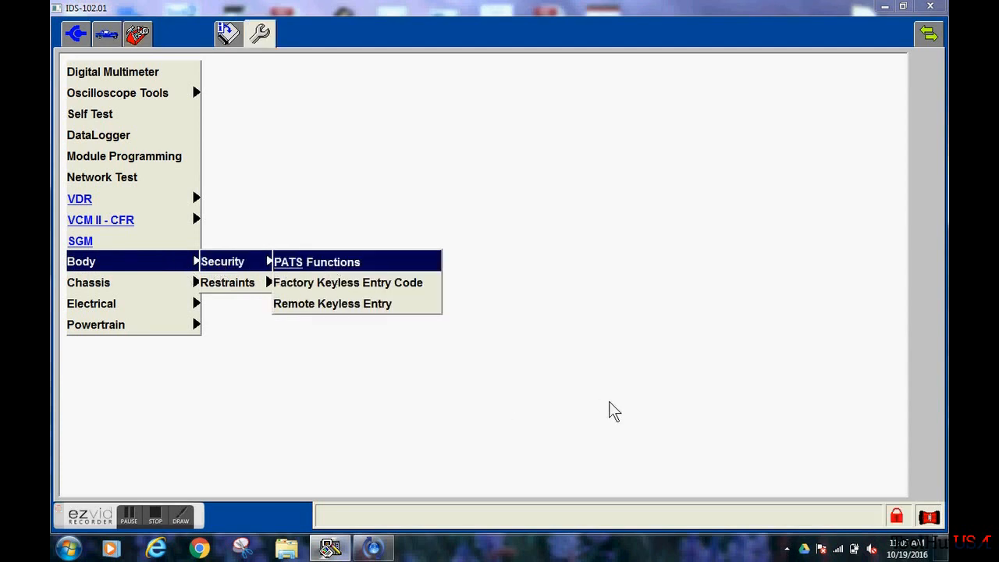
Enter Body > Security > PATS Functions, acknowledge the anti-theft information and confirm ignition ON.
{"action": "left_click", "coordinate": [317, 262]}
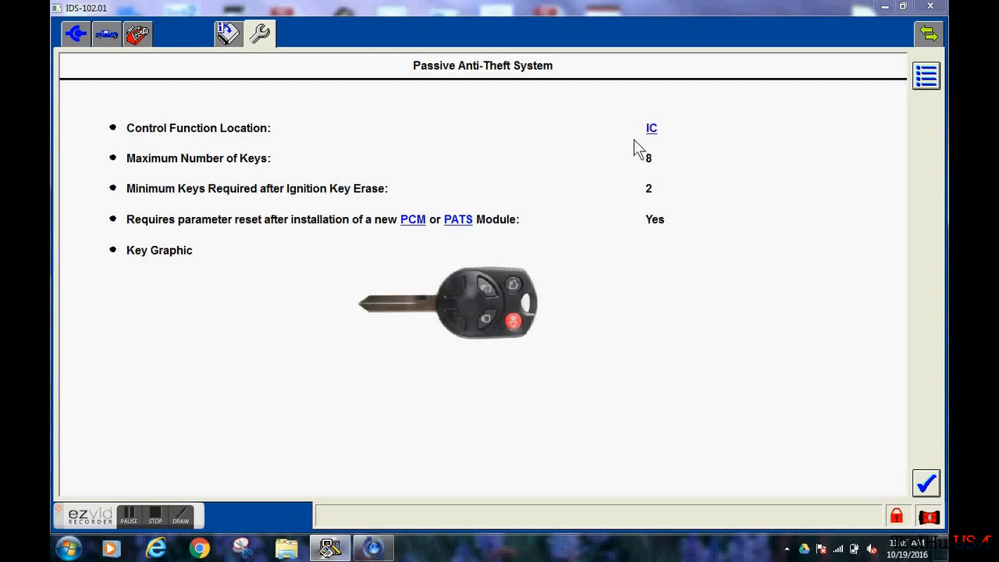
{"action": "mouse_move", "coordinate": [638, 124]}
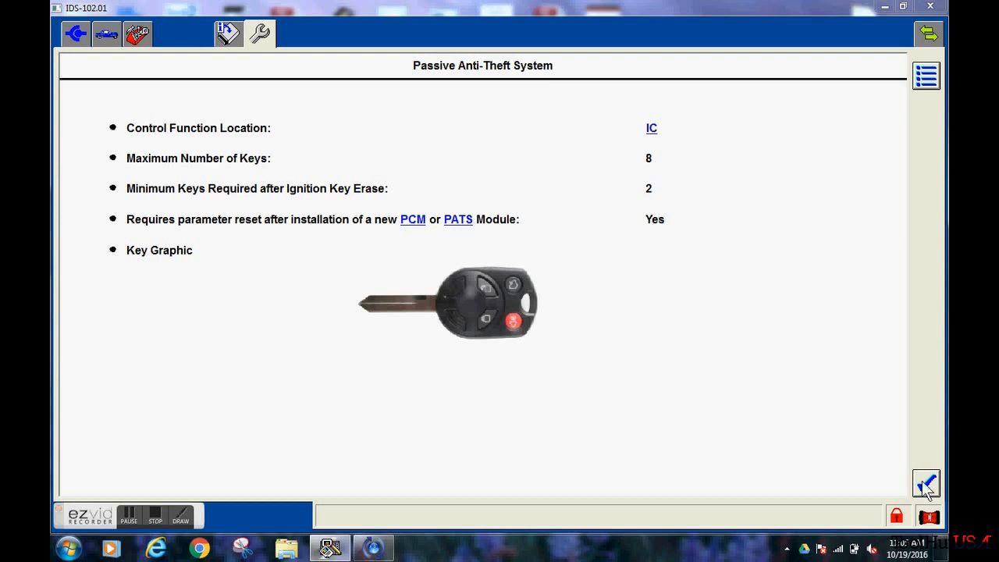
{"action": "left_click", "coordinate": [926, 483]}
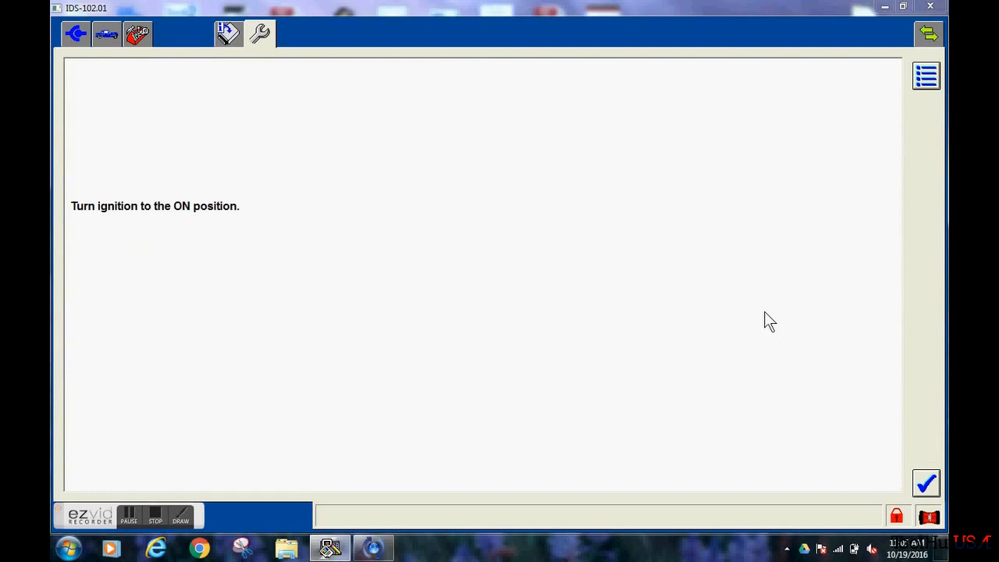
{"action": "mouse_move", "coordinate": [785, 337]}
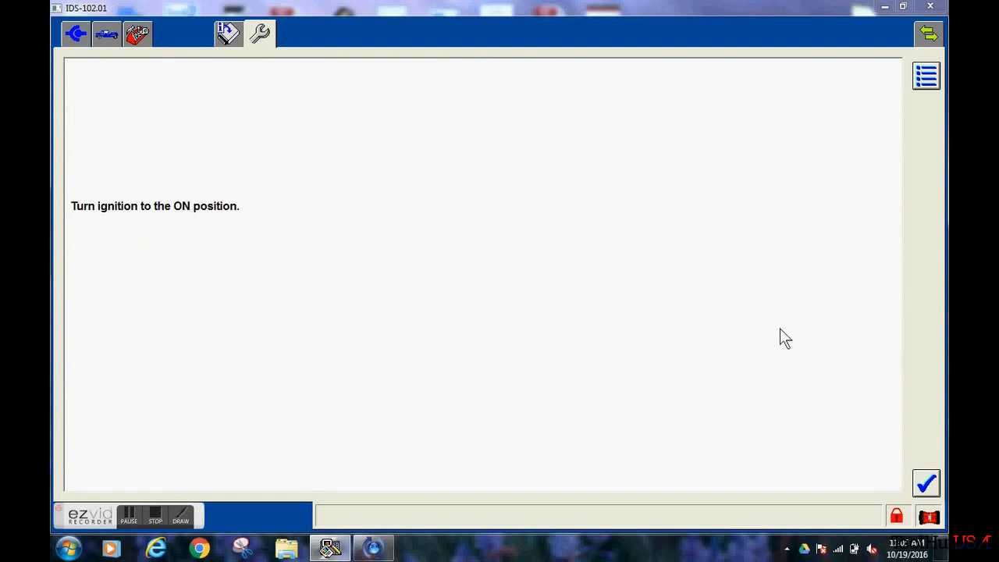
{"action": "left_click", "coordinate": [927, 484]}
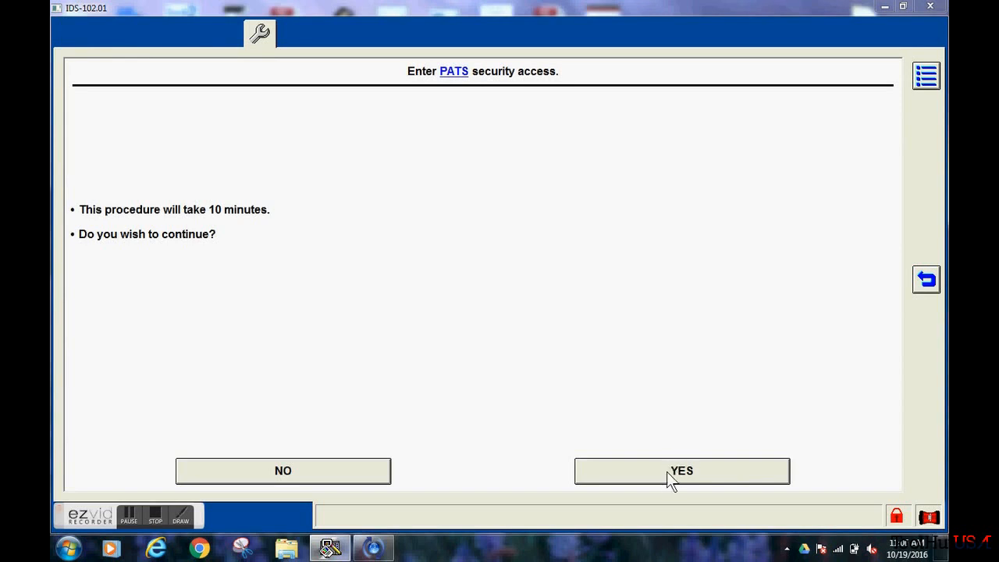
Agree to the 10-minute PATS security access procedure and let the 600 s progress run to completion.
{"action": "left_click", "coordinate": [680, 471]}
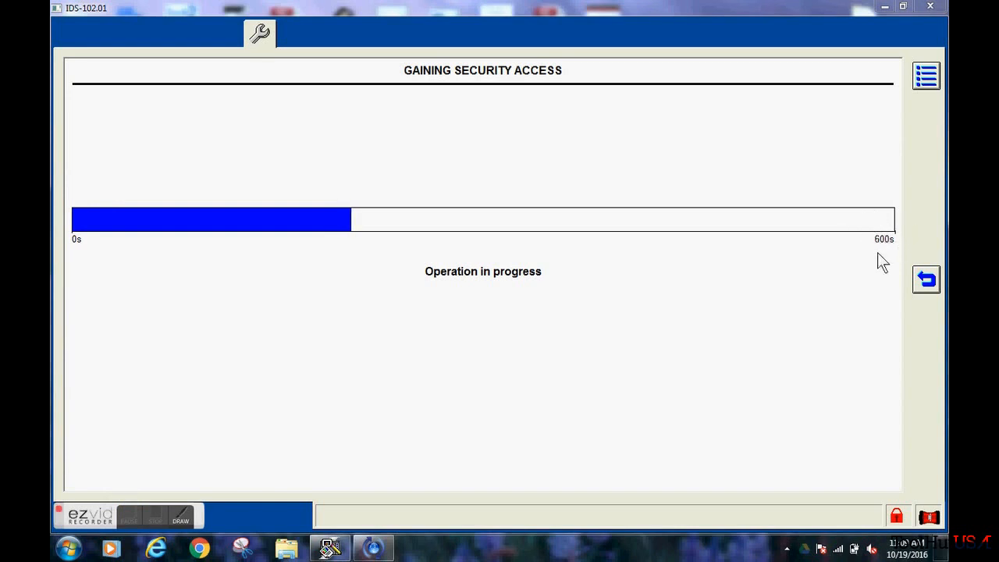
{"action": "mouse_move", "coordinate": [903, 226]}
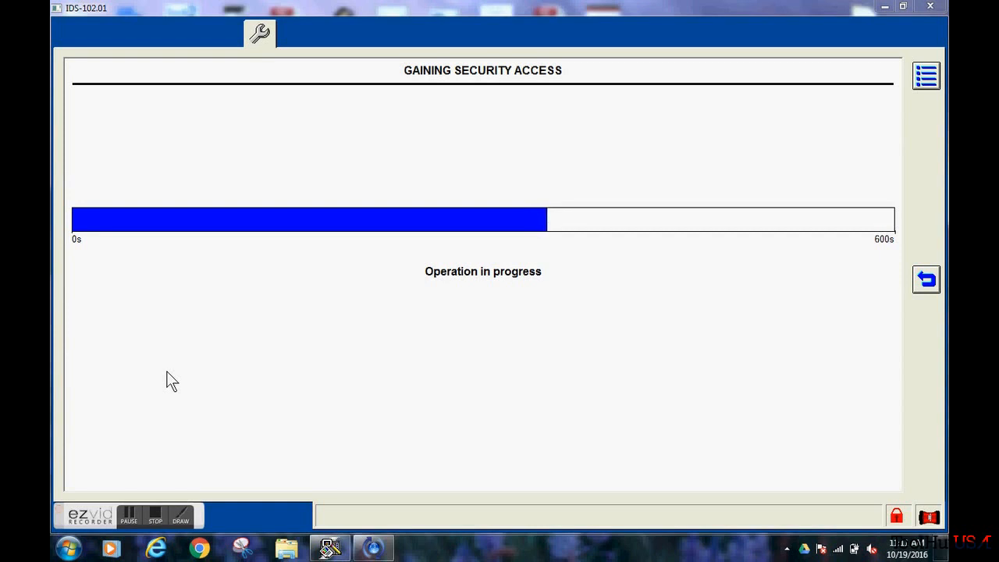
{"action": "left_click", "coordinate": [127, 515]}
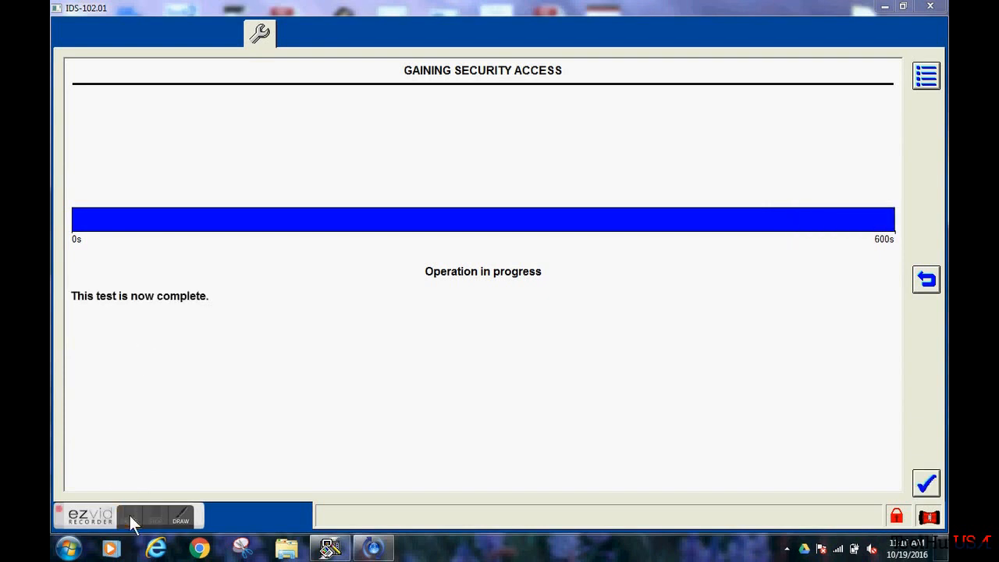
{"action": "mouse_move", "coordinate": [774, 434]}
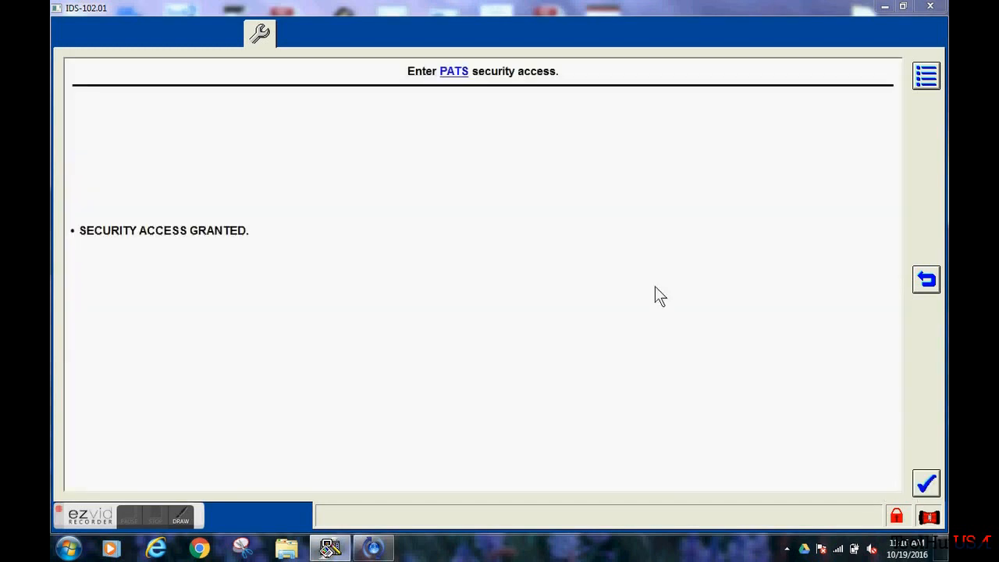
Run the PATS Parameter Reset, accepting the two-key warning, until the security ID reset reports success.
{"action": "left_click", "coordinate": [925, 482]}
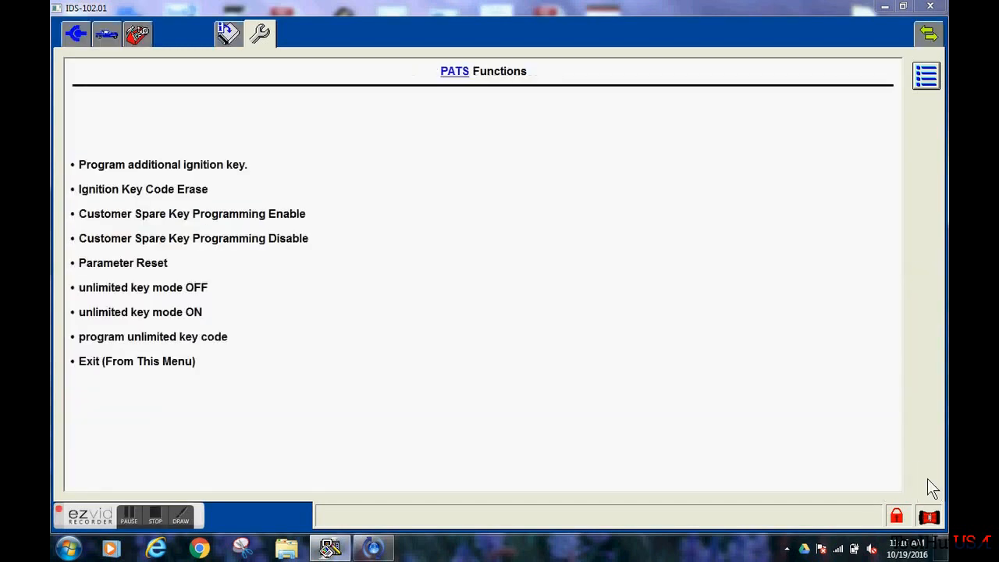
{"action": "left_click", "coordinate": [122, 262]}
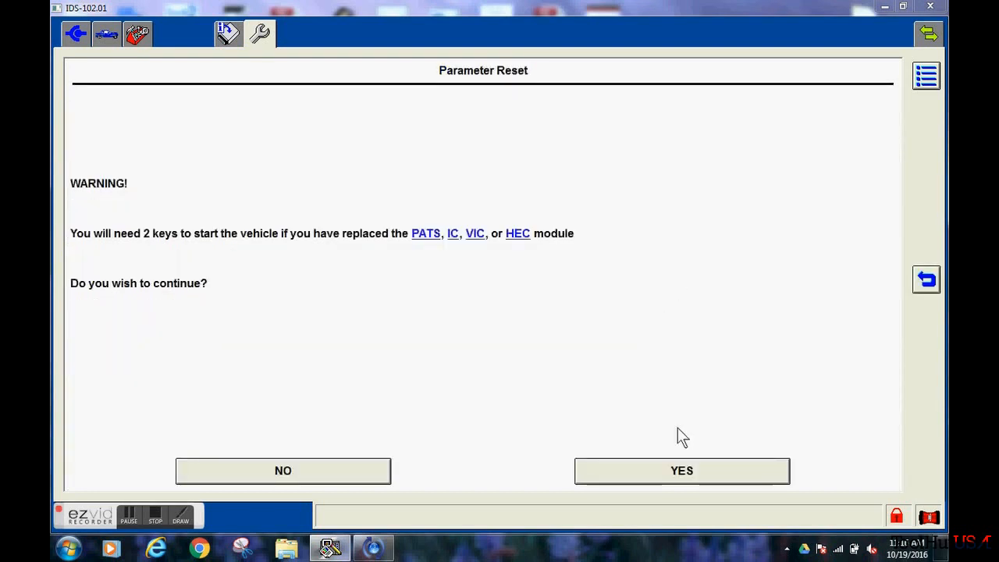
{"action": "left_click", "coordinate": [680, 470]}
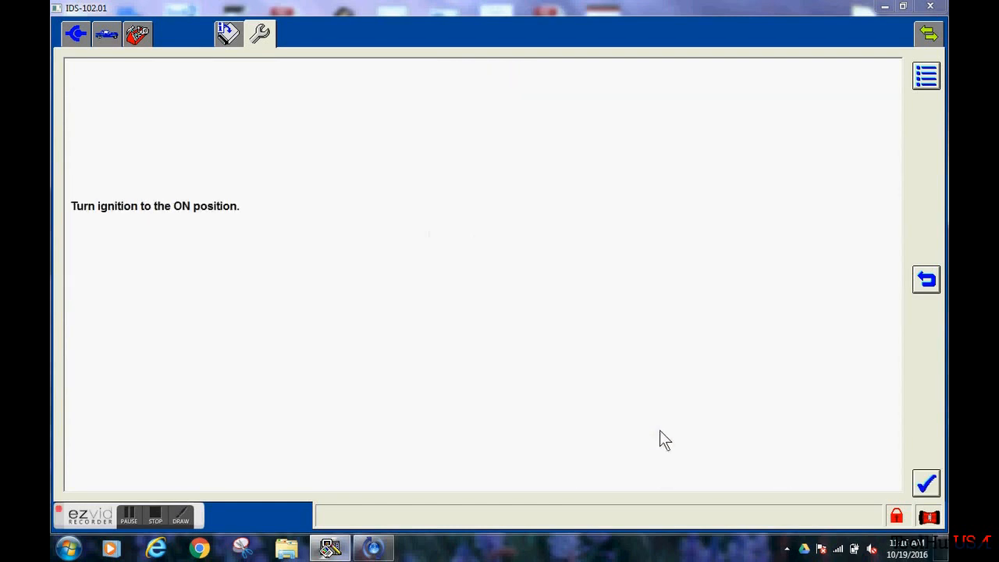
{"action": "left_click", "coordinate": [926, 482]}
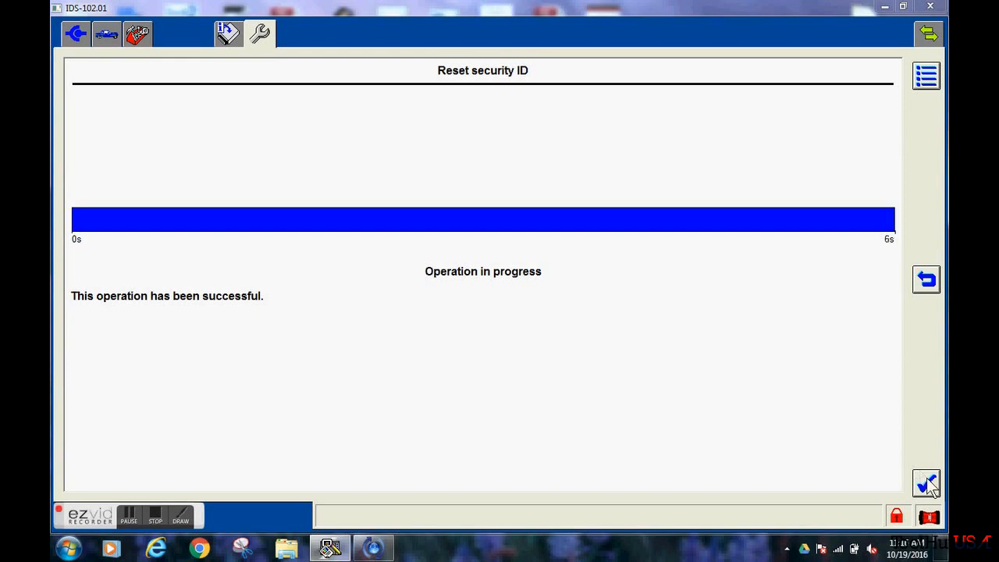
{"action": "left_click", "coordinate": [926, 482]}
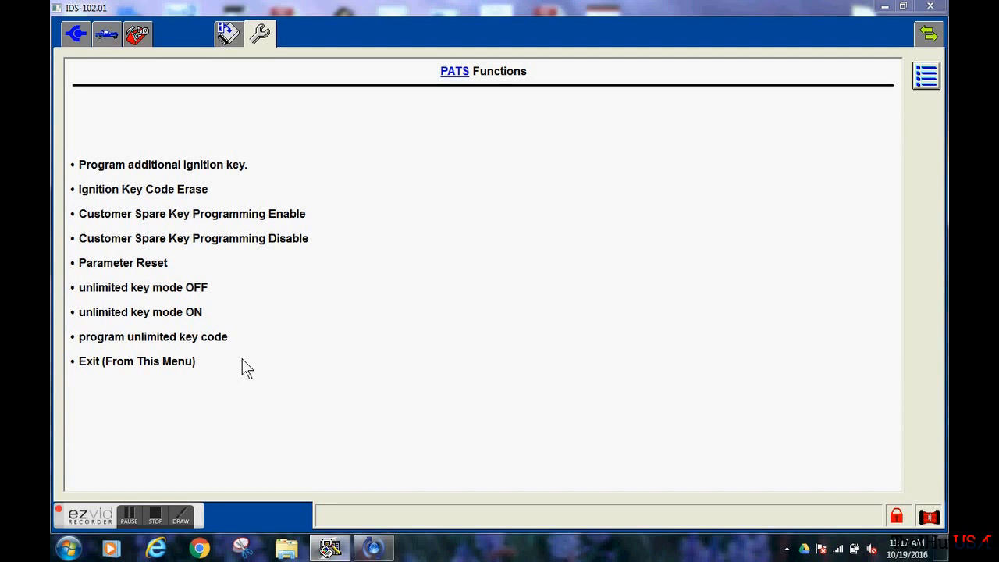
Exit the PATS Functions menu back to the vehicle specification summary.
{"action": "left_click", "coordinate": [138, 361]}
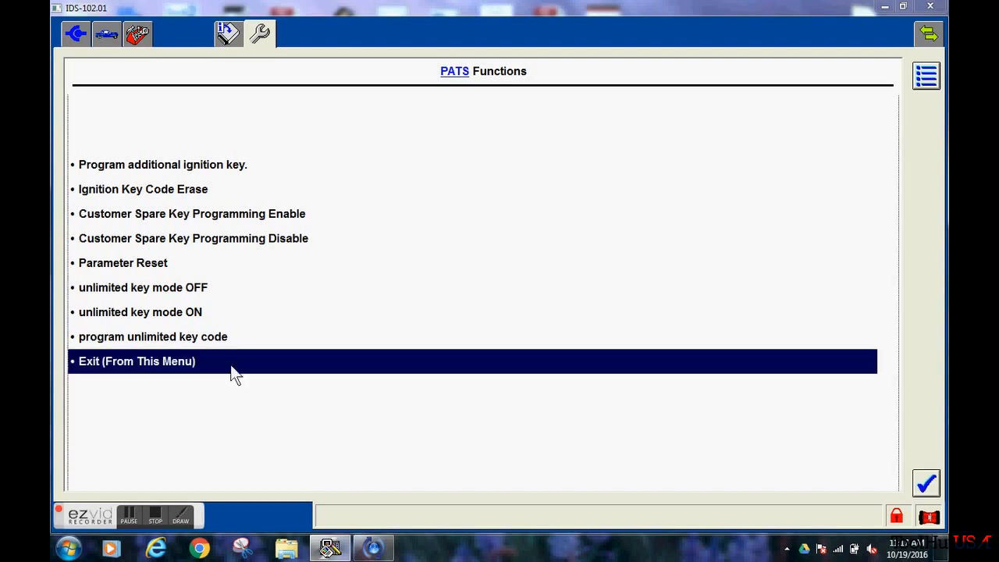
{"action": "mouse_move", "coordinate": [877, 479]}
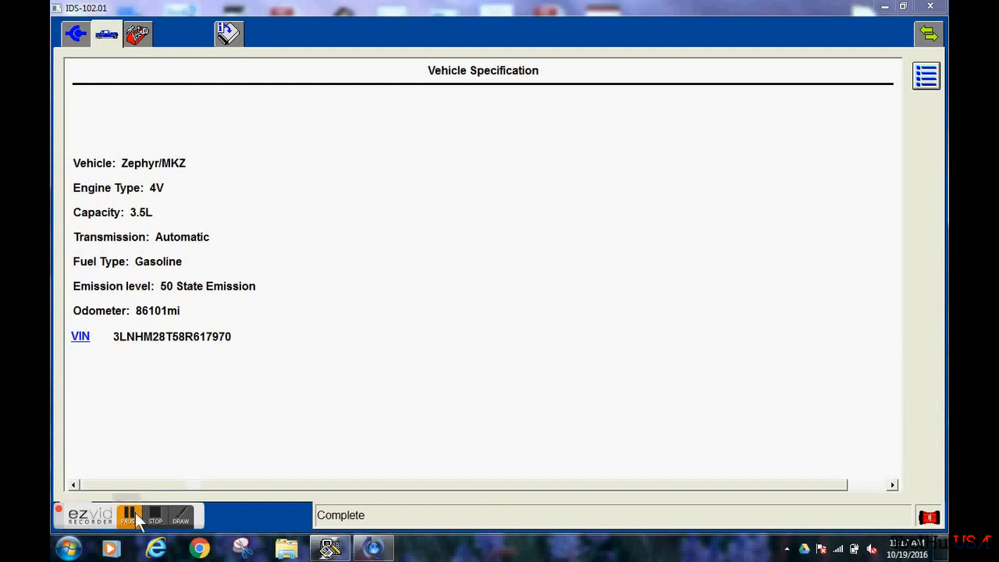
{"action": "mouse_move", "coordinate": [112, 18]}
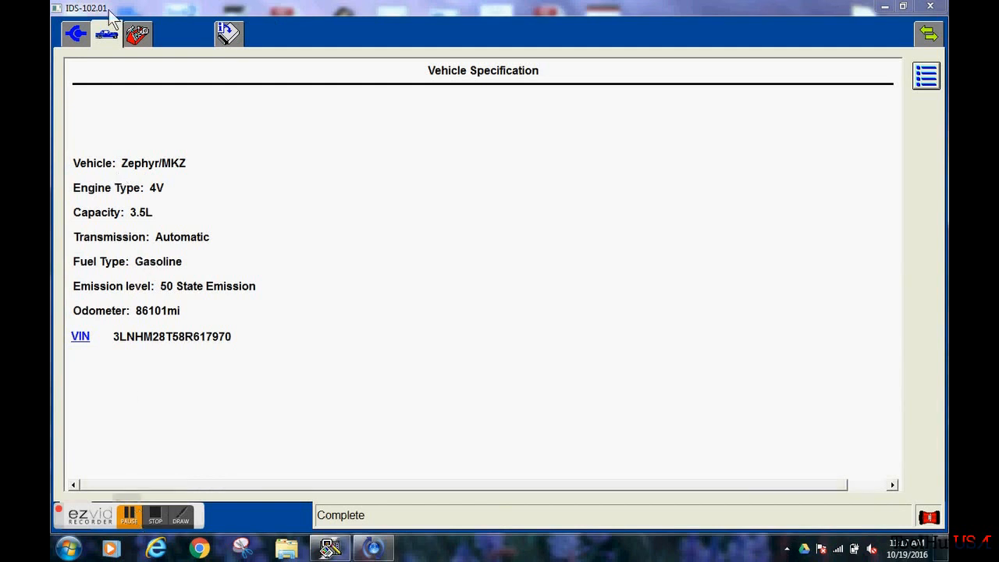